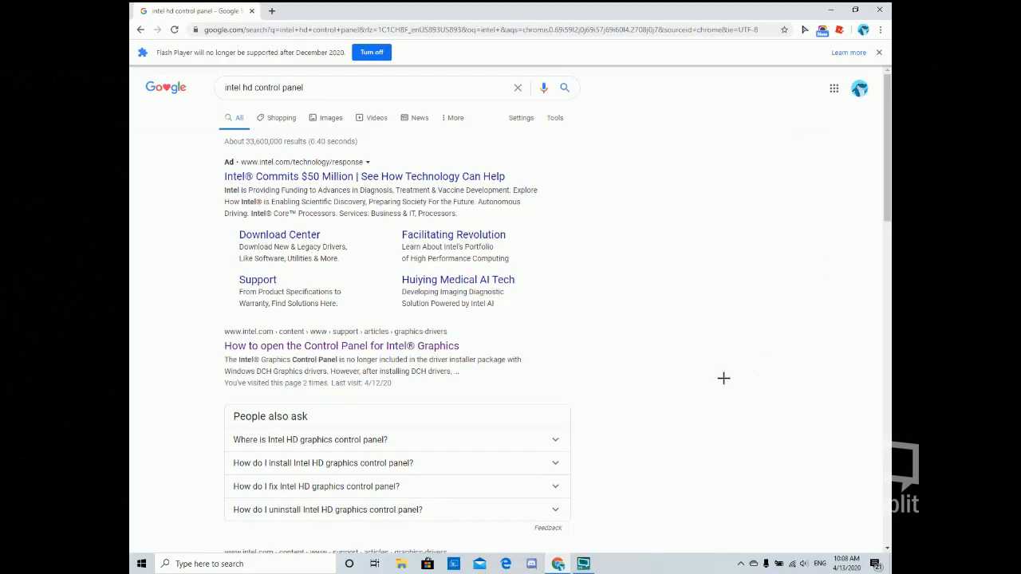
mouse_move(726, 368)
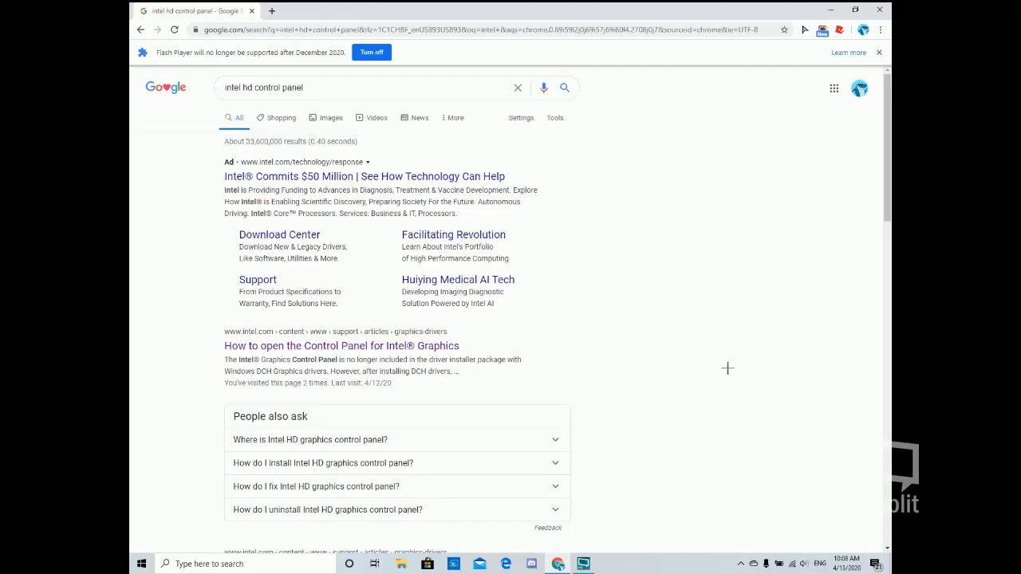
mouse_move(584, 344)
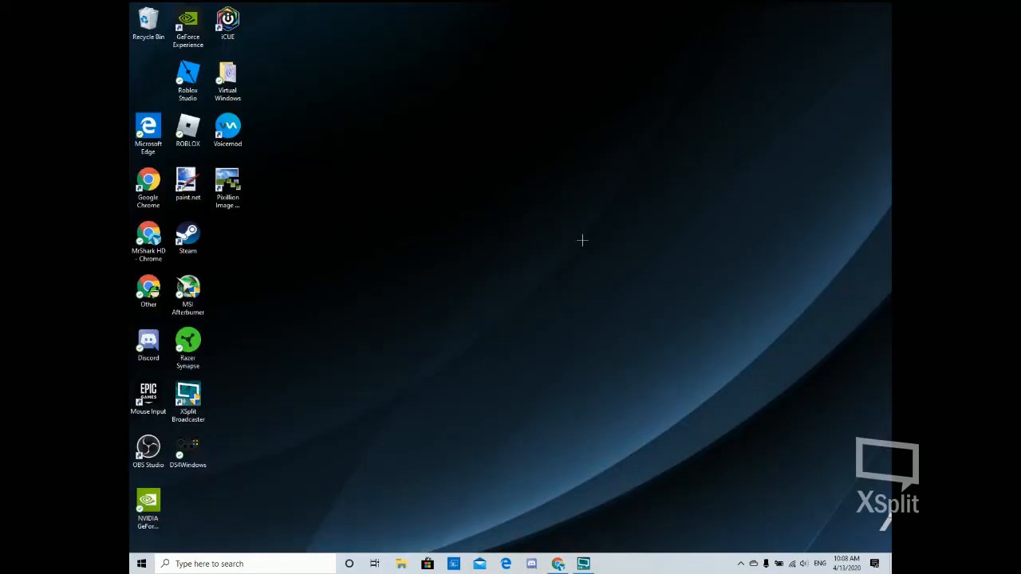
right_click(582, 240)
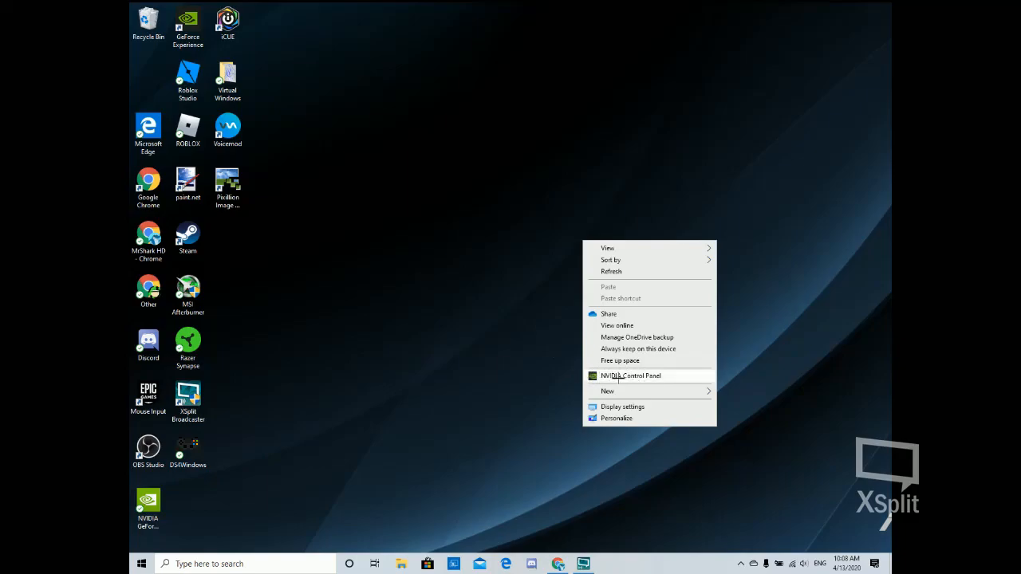
click(578, 362)
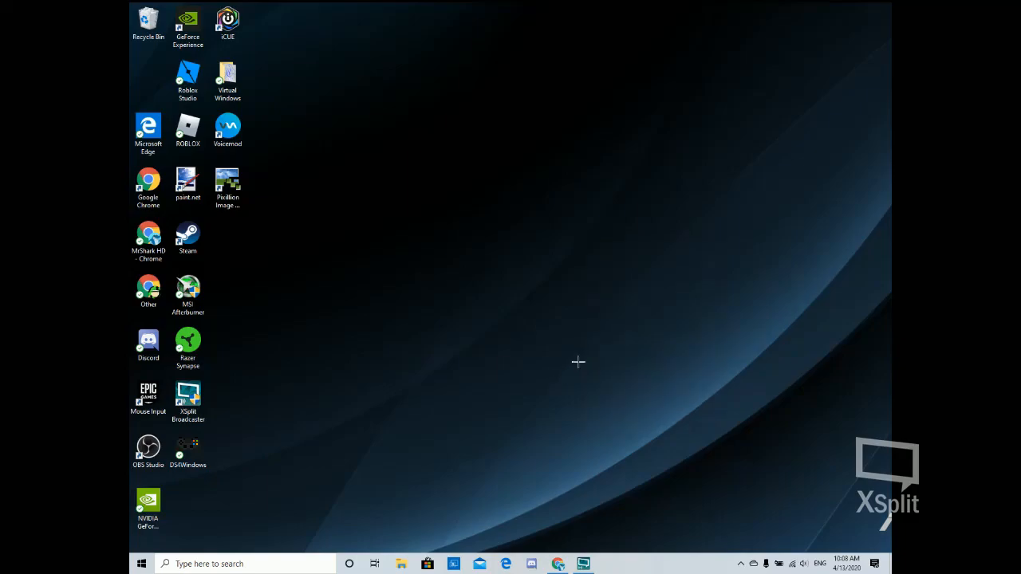
mouse_move(582, 348)
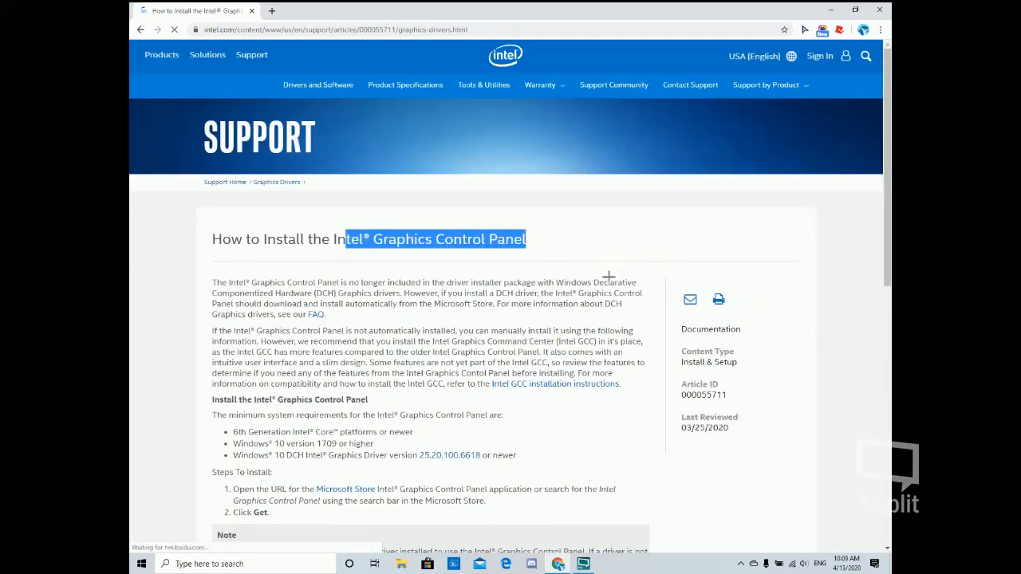
Follow the support article's Microsoft Store link and show the app's System Requirements tab.
scroll(down, 3)
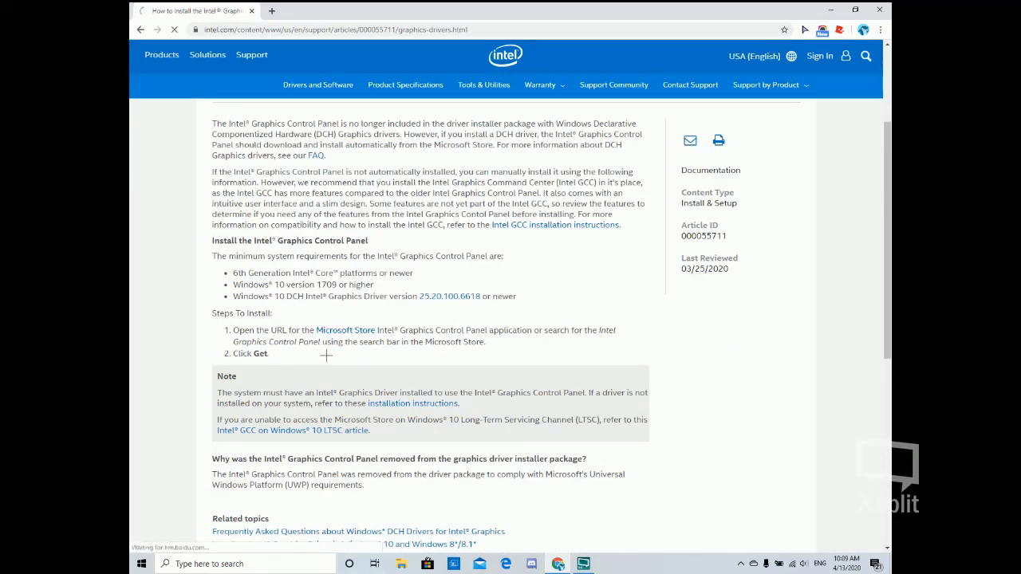
click(346, 330)
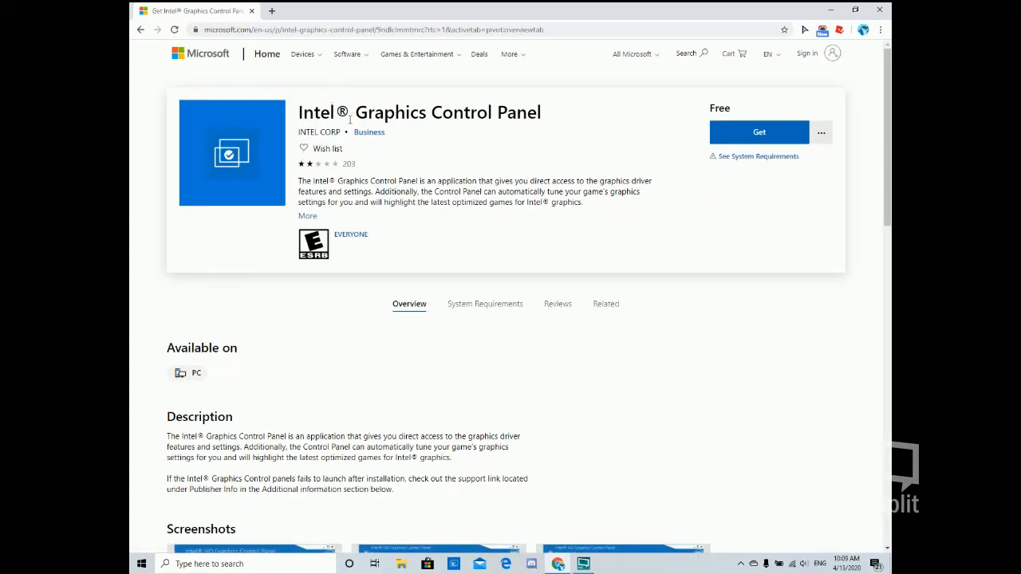
click(484, 304)
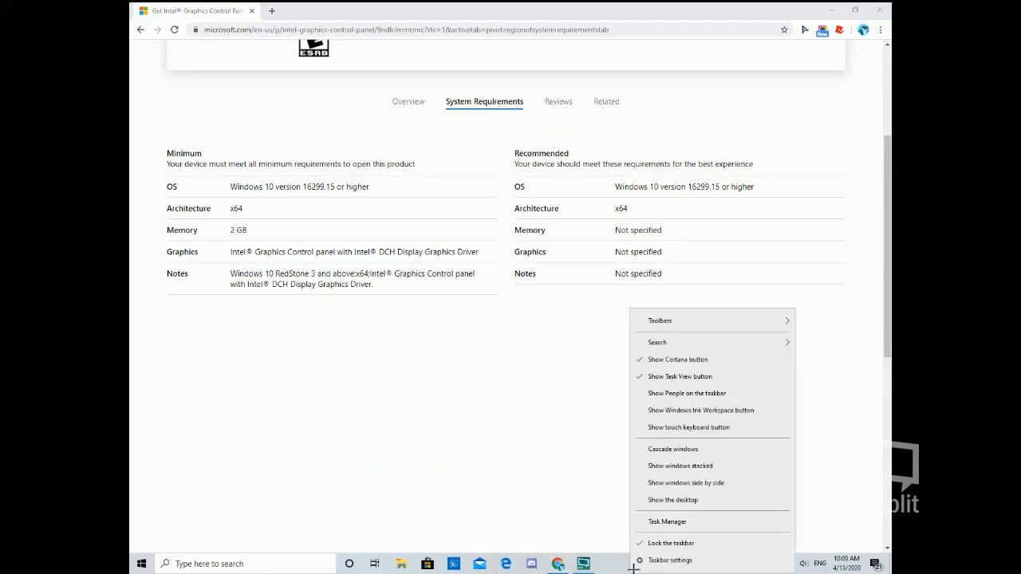
In Task Manager's Performance view, check GPU 0 (Intel UHD 630) and GPU 1 (GTX 1650), then close it.
click(667, 521)
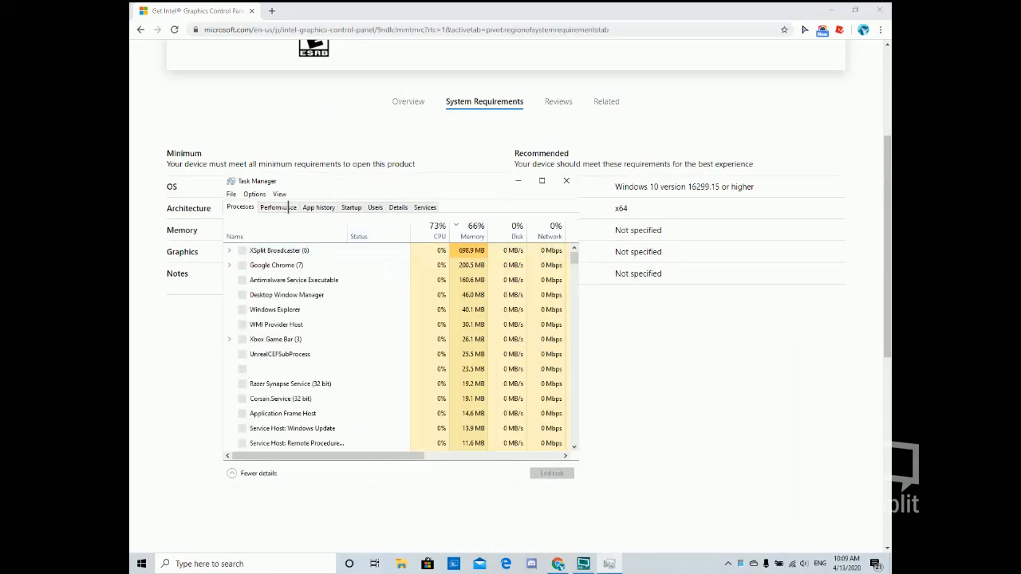
click(278, 207)
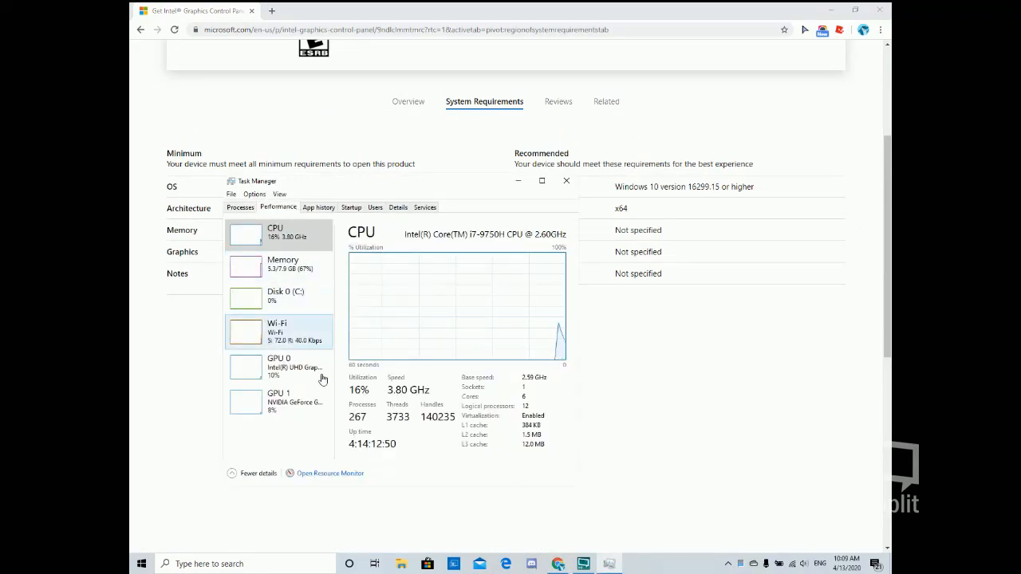
click(279, 367)
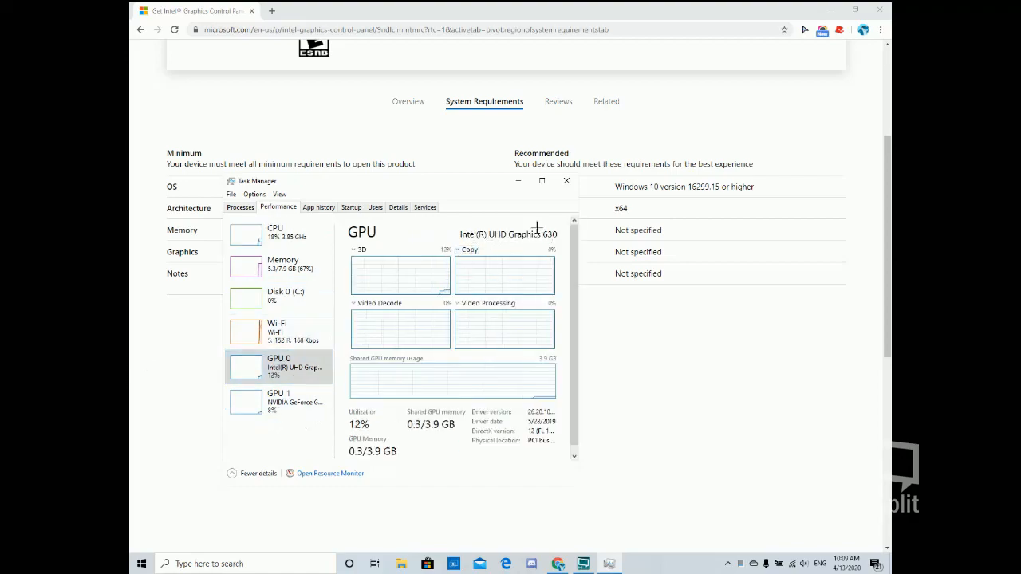
click(278, 401)
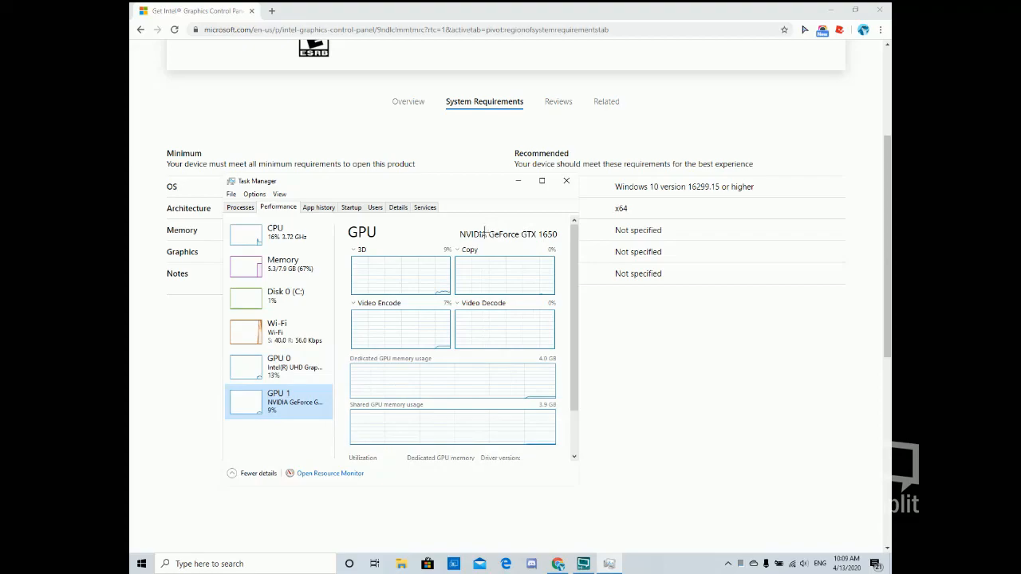
click(278, 367)
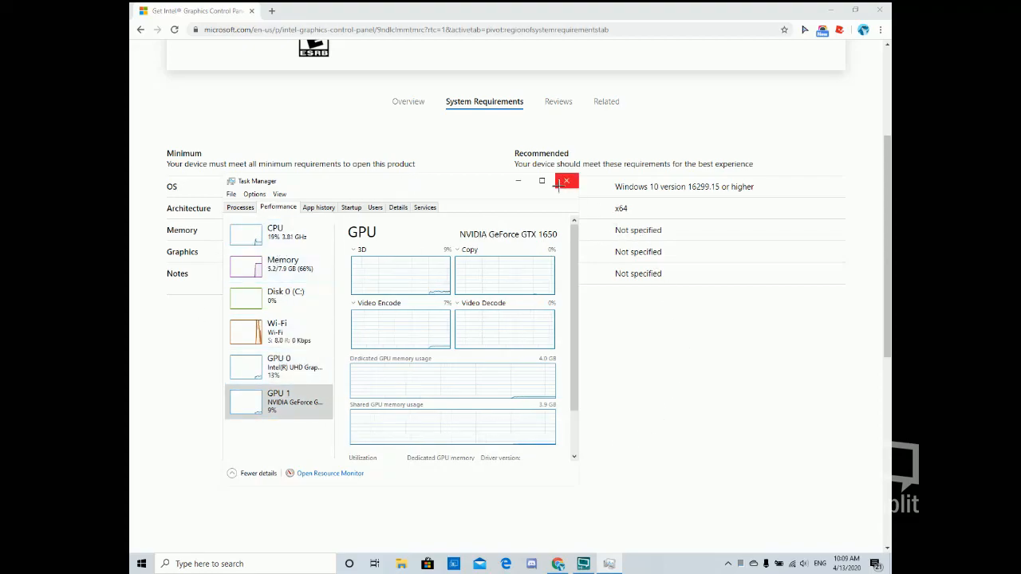
click(566, 180)
text(o)
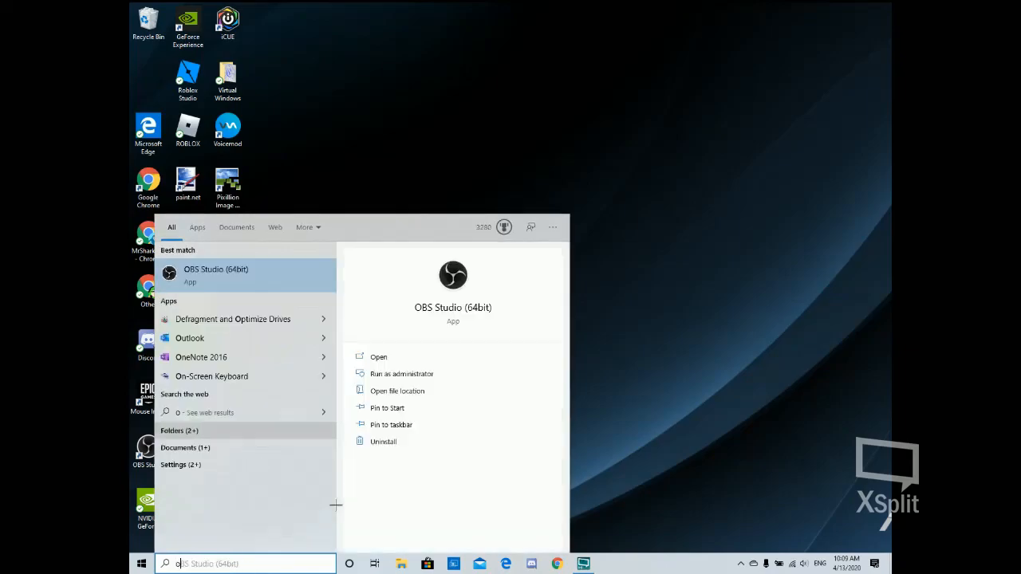
Search the Start menu for 'control Panel' and launch Intel UHD Graphics Control Panel.
text(control Panel)
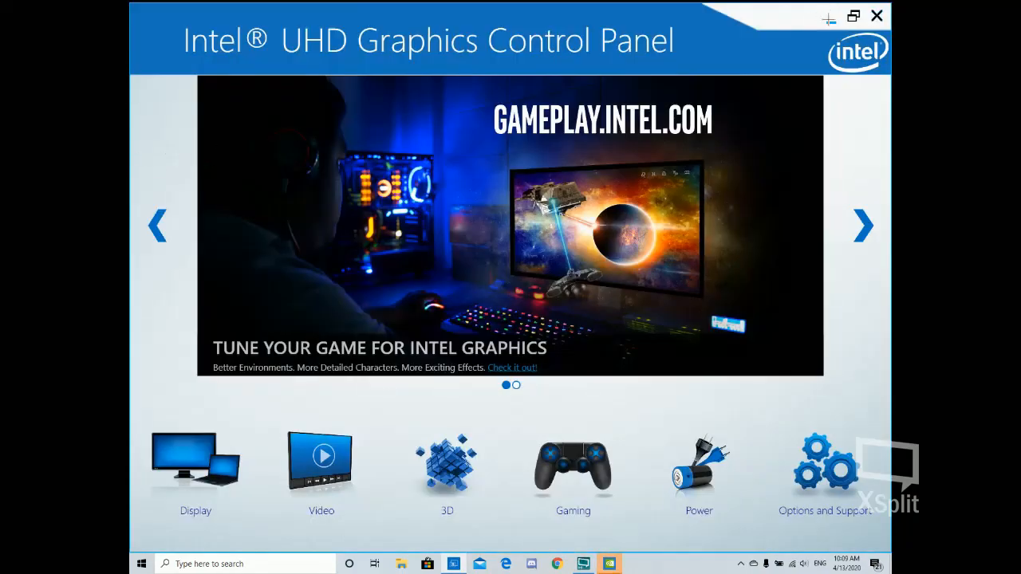
Open Display > Custom Resolutions and accept the warning, revisiting General Settings once in between.
click(853, 15)
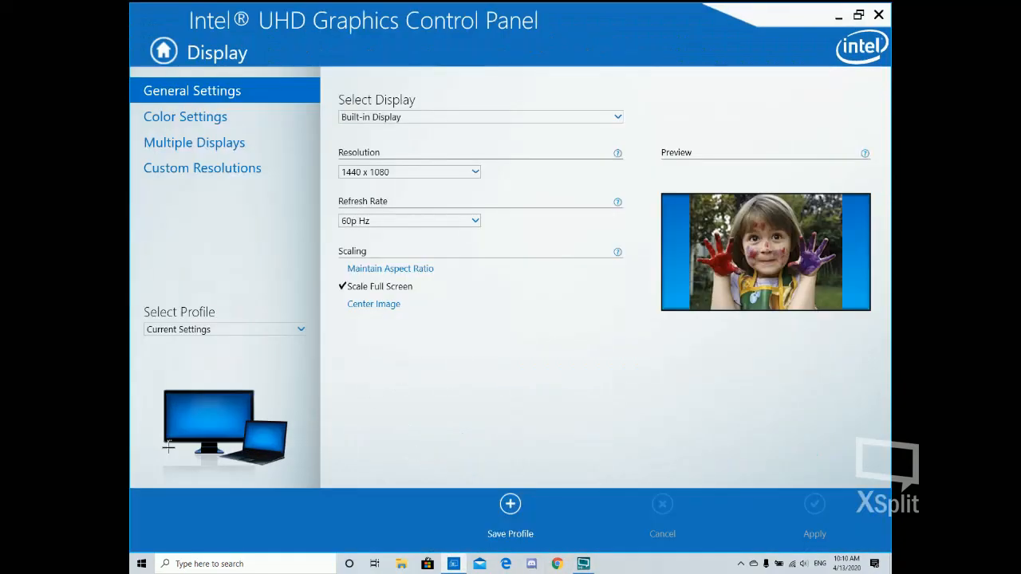
click(202, 168)
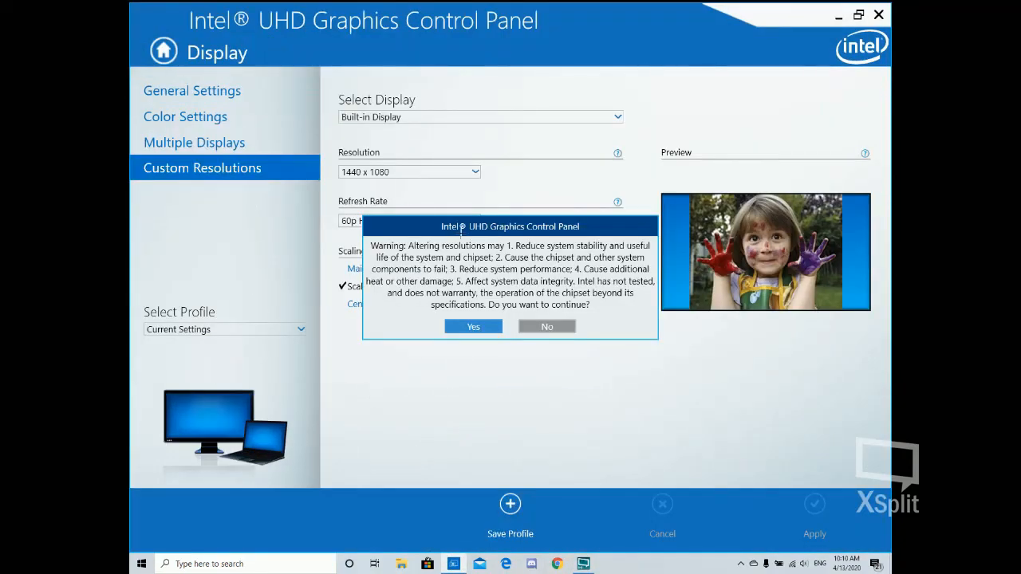
click(473, 327)
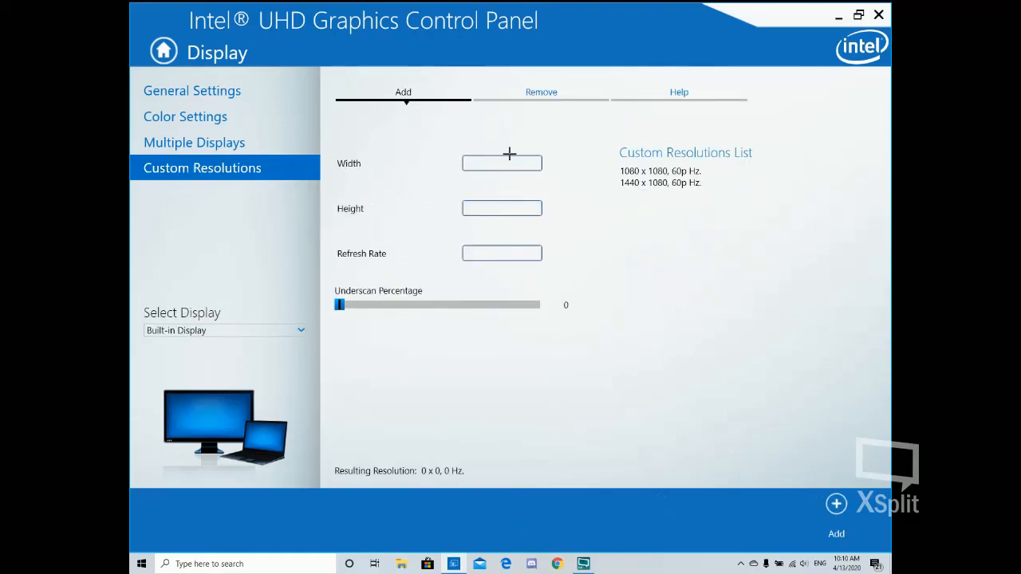
mouse_move(618, 218)
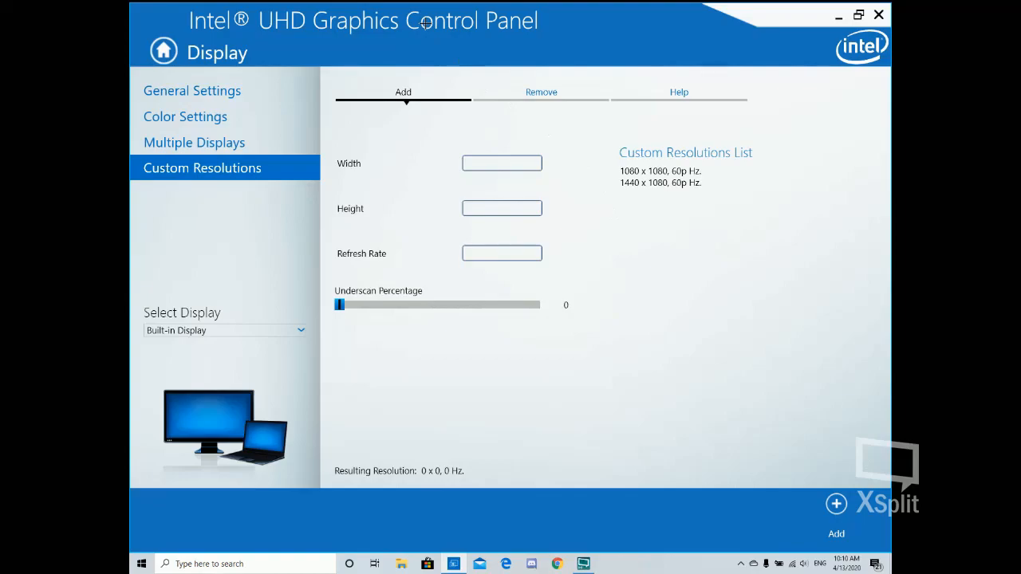
mouse_move(654, 168)
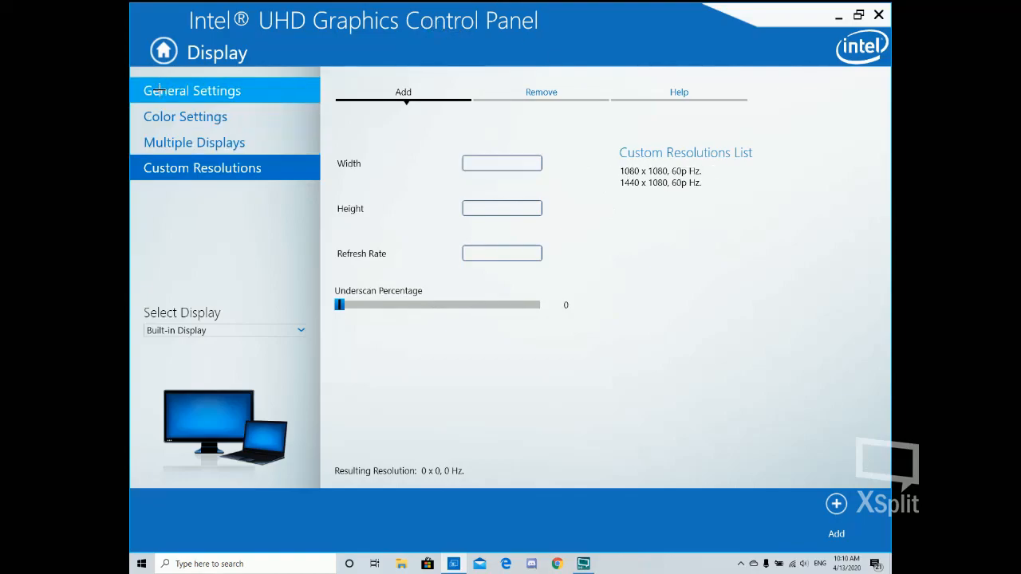
click(191, 90)
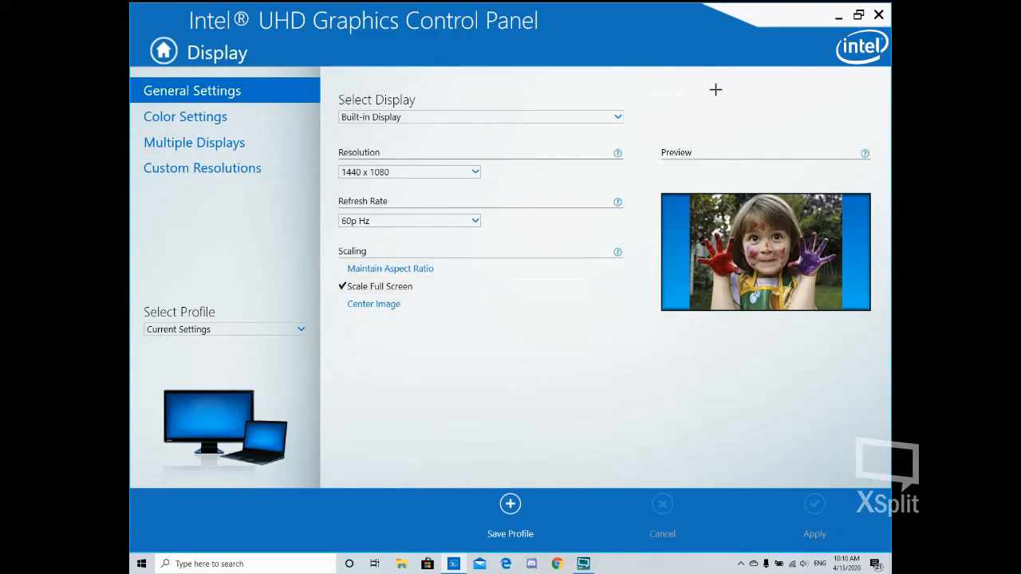
click(410, 172)
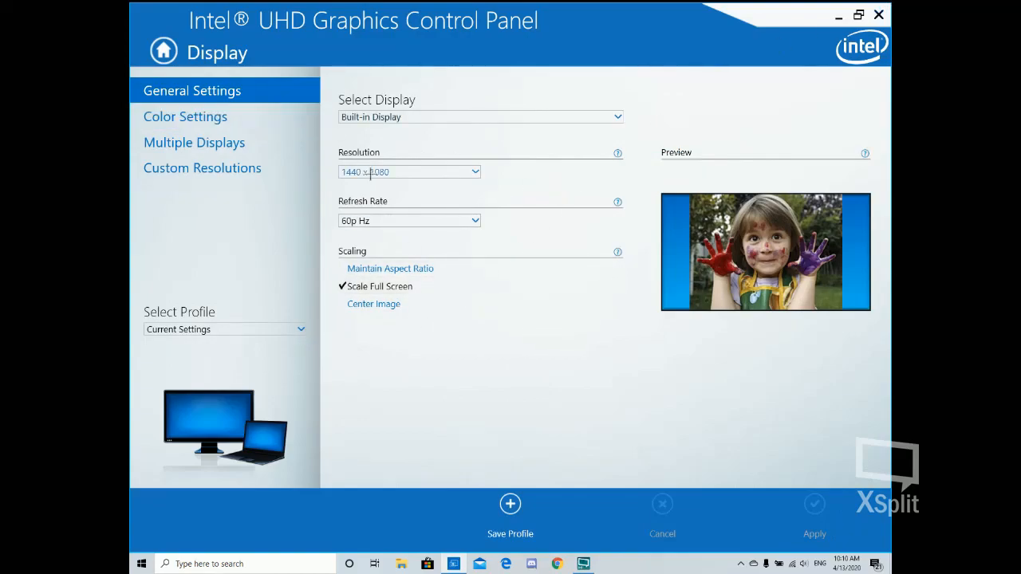
click(202, 168)
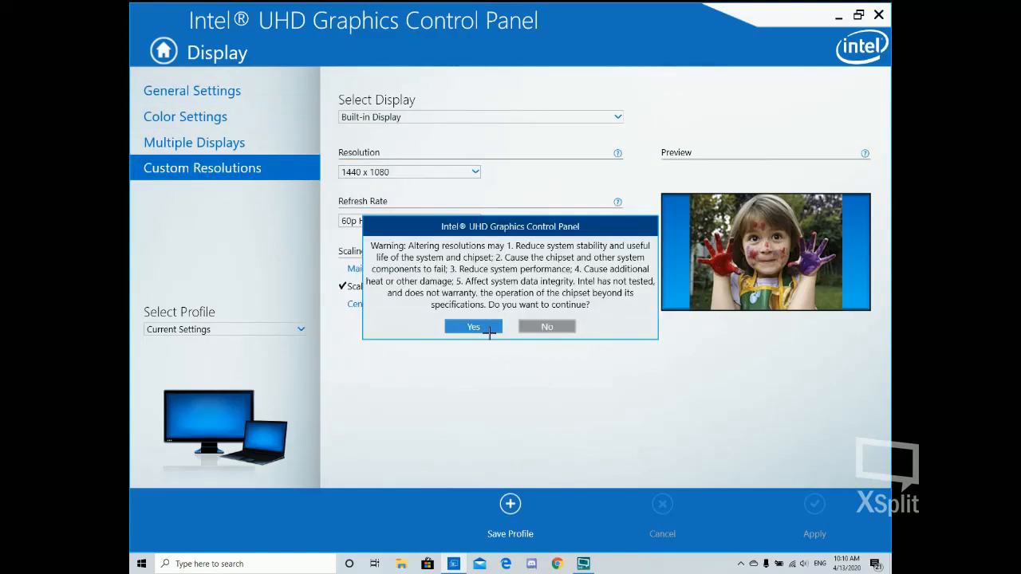
click(473, 326)
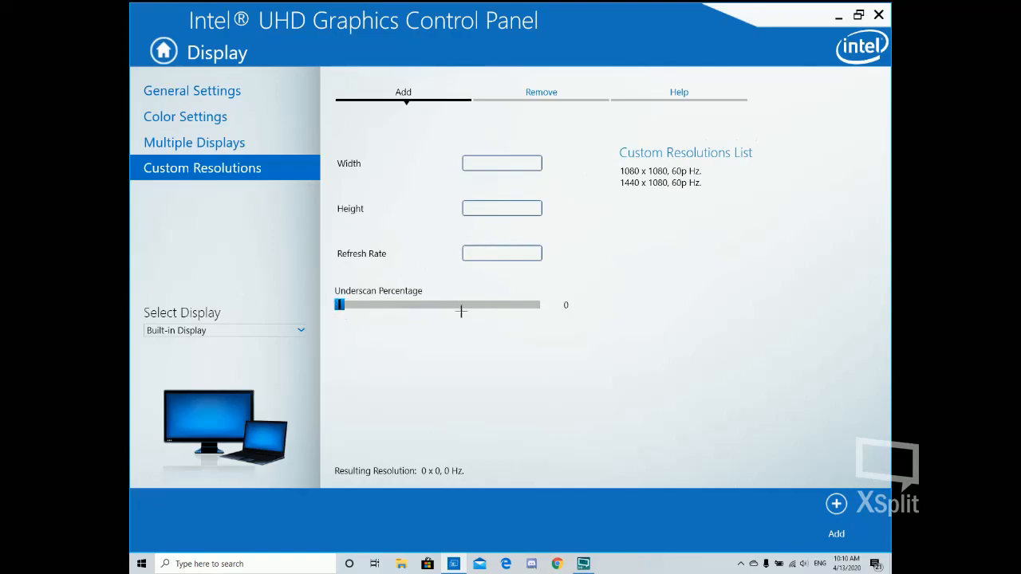
mouse_move(191, 90)
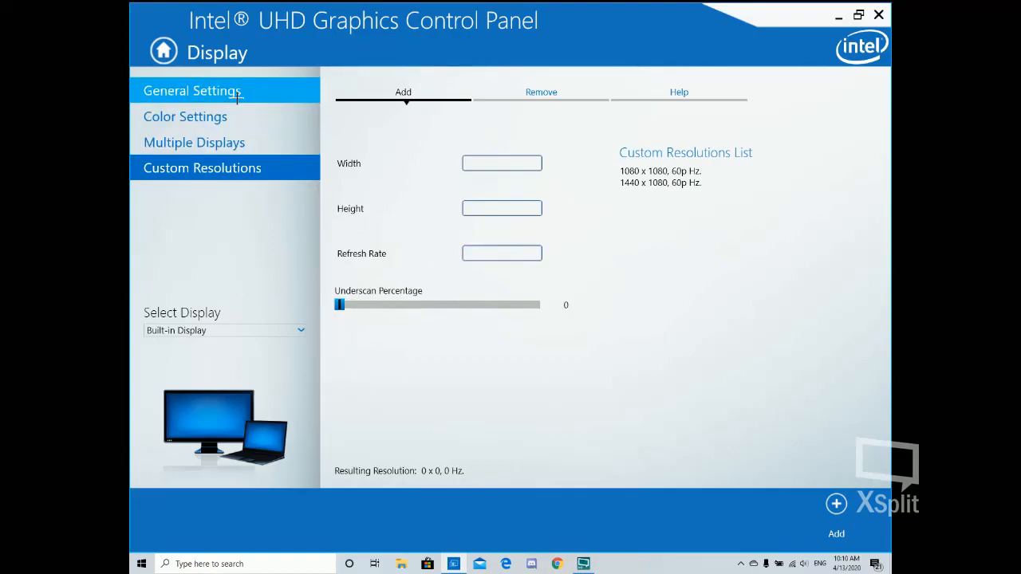
Select 1440 x 1080 in General Settings' Resolution dropdown, then leave the Display page.
click(192, 90)
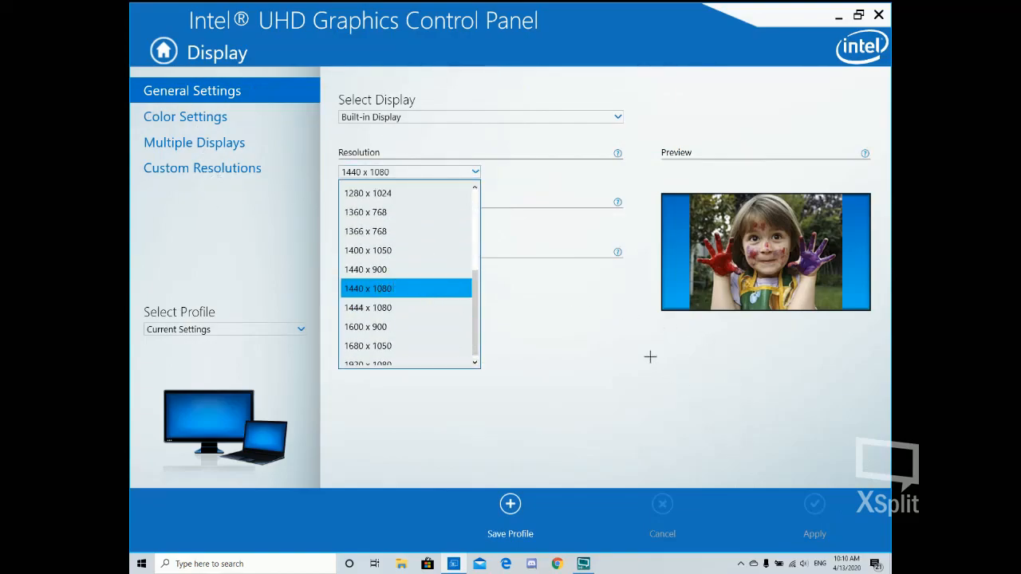
click(368, 288)
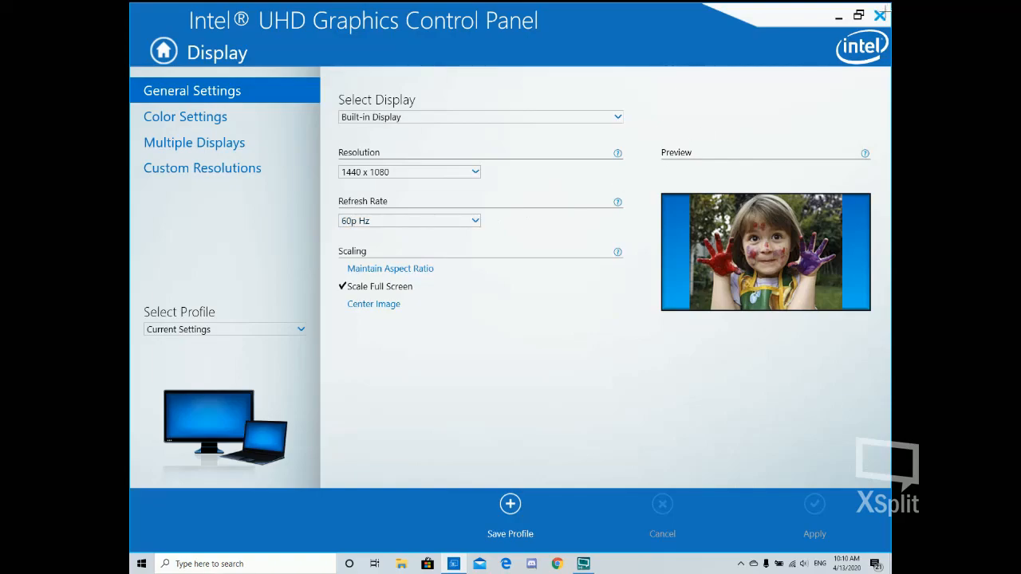
click(880, 14)
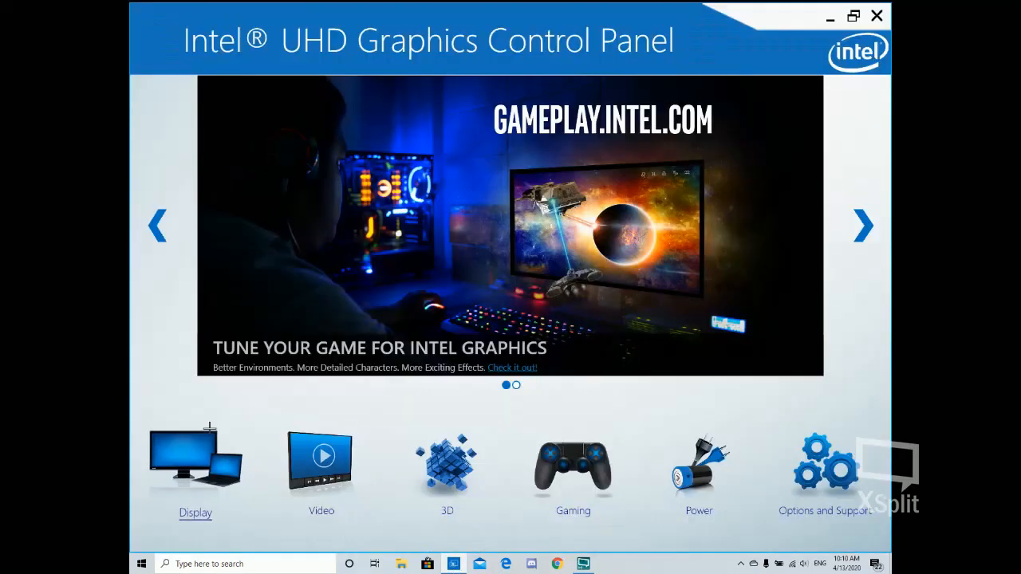
click(196, 458)
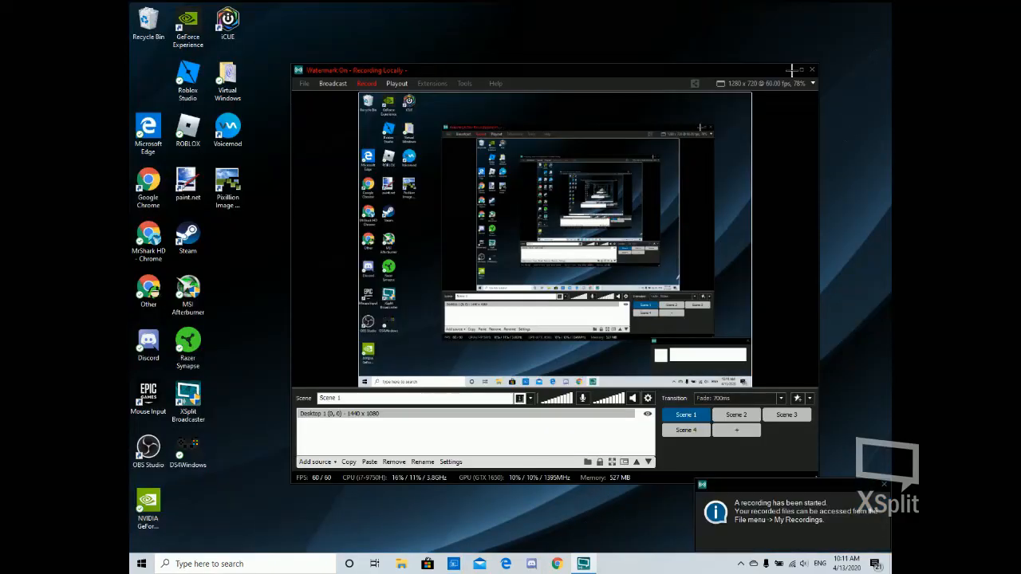
Minimize the XSplit Broadcaster window while its recording keeps running.
click(792, 69)
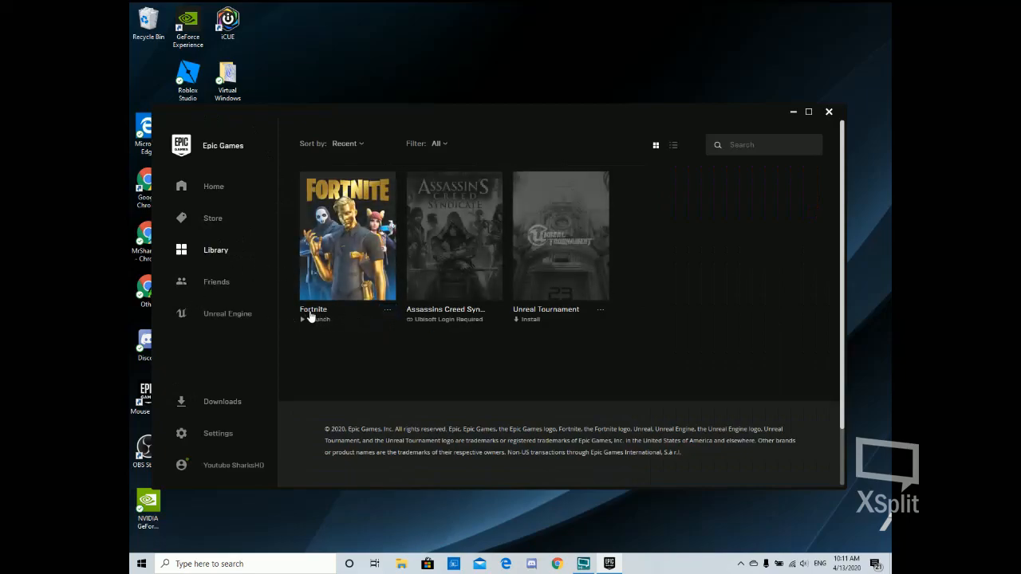
Launch Fortnite from the Library, check Task Manager via the taskbar, then switch back to the game.
click(317, 319)
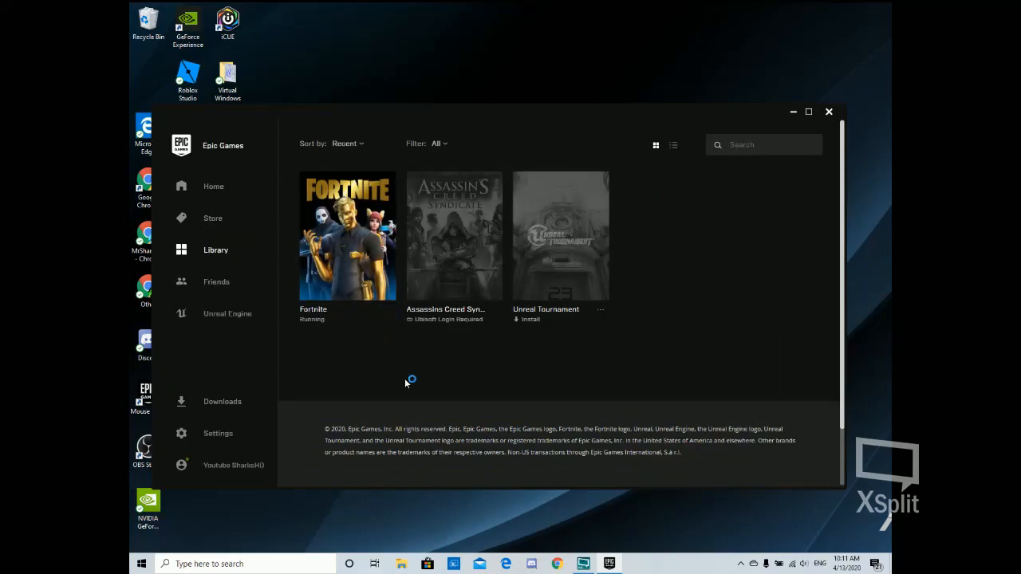
mouse_move(408, 375)
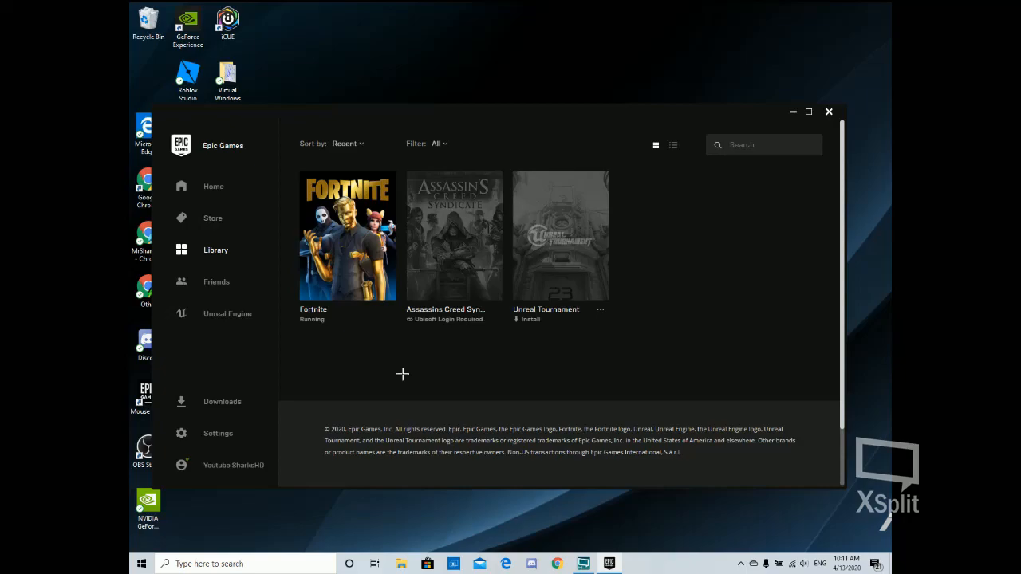
mouse_move(534, 399)
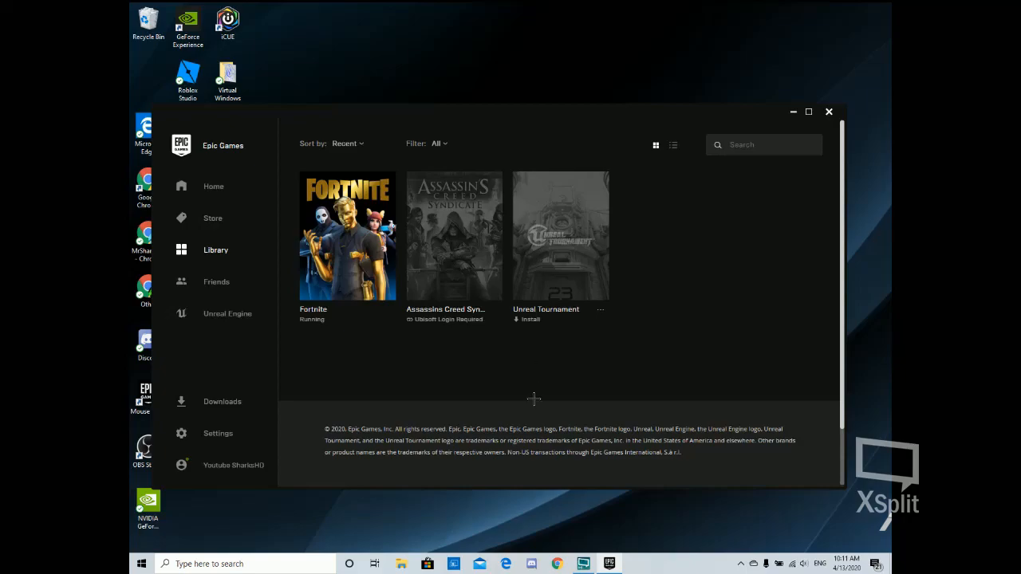
mouse_move(458, 505)
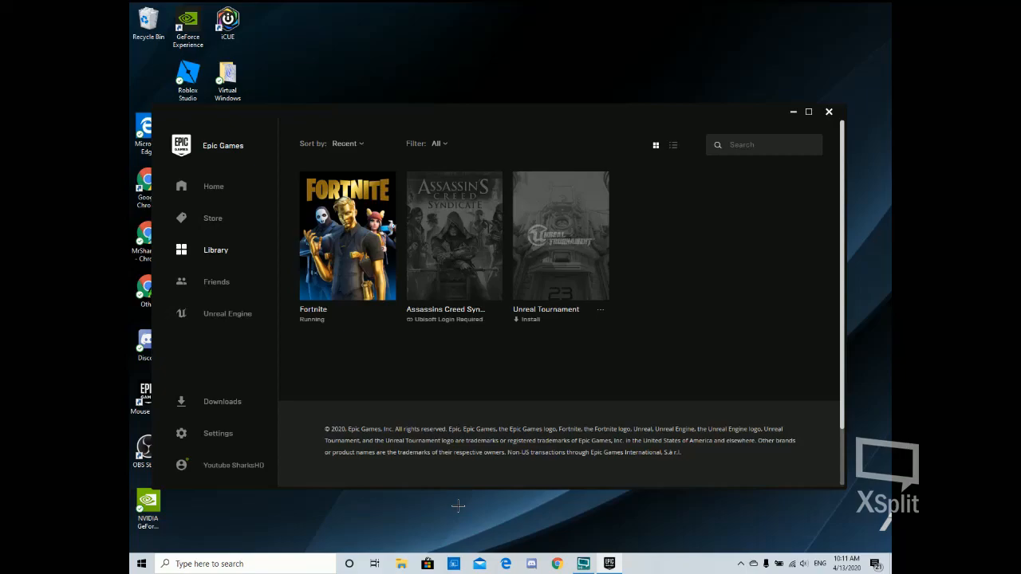
right_click(674, 551)
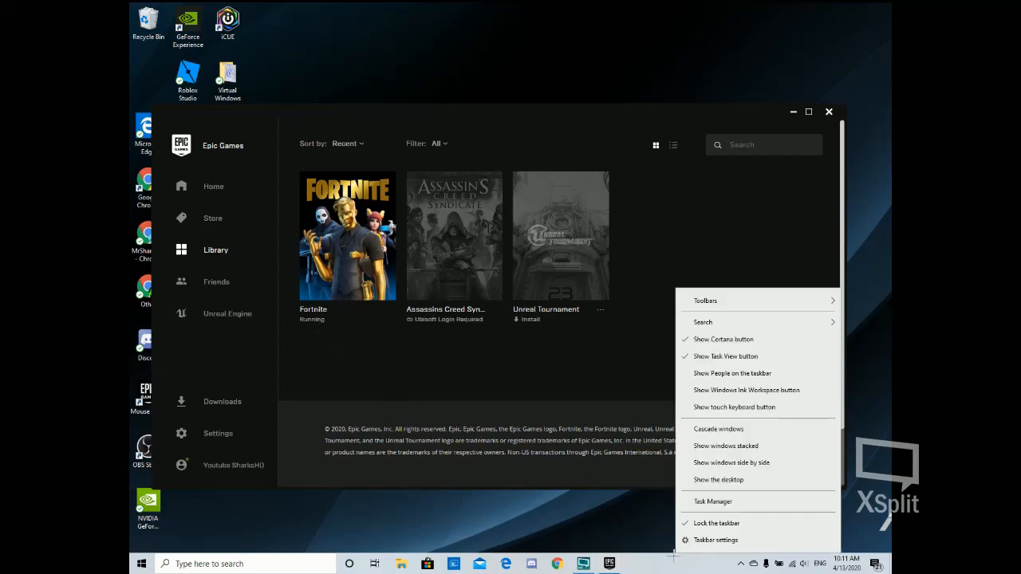
click(713, 501)
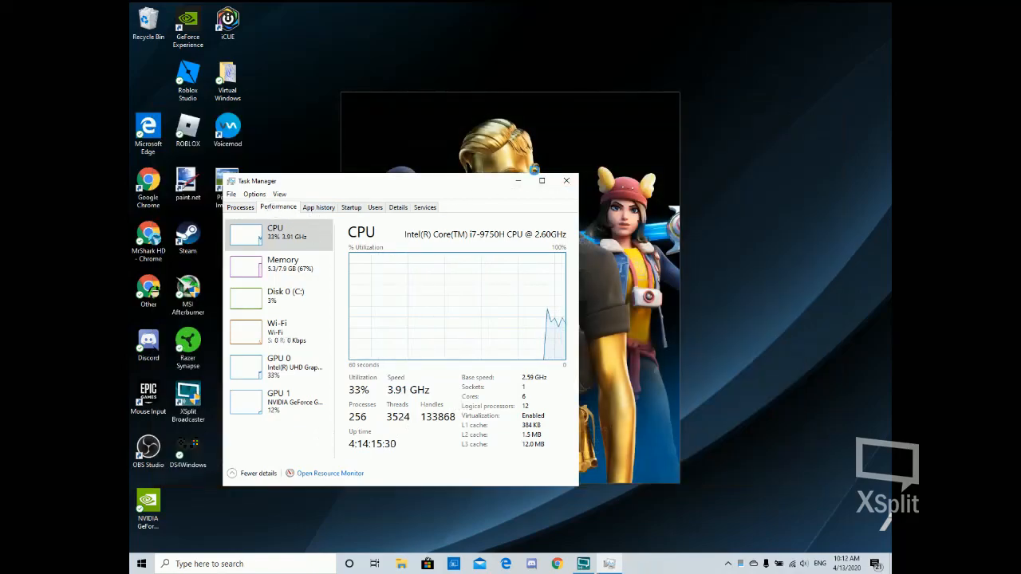
click(566, 180)
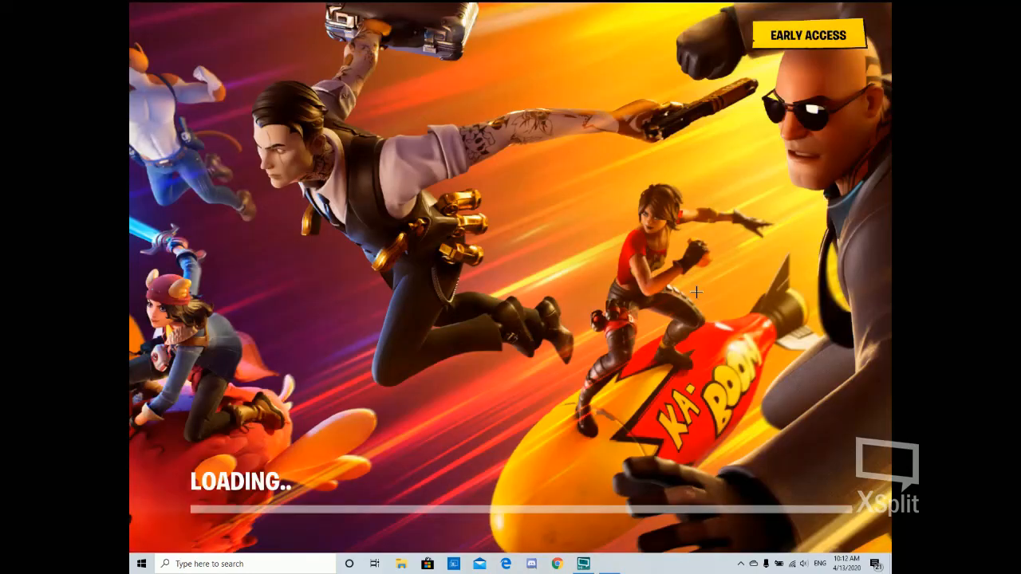
mouse_move(654, 337)
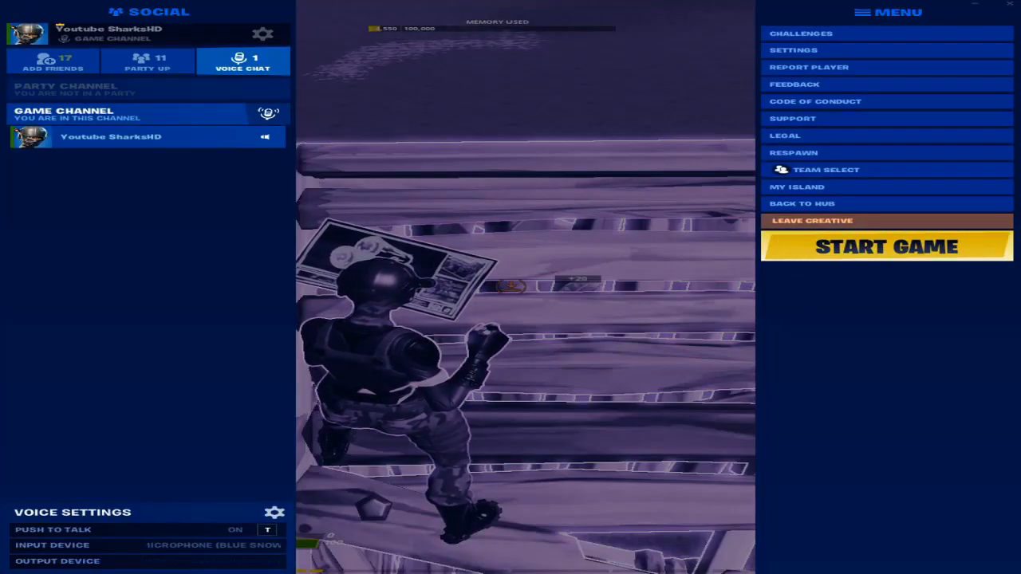
Close the in-game menu and resume playing on the Creative island at the stretched resolution.
click(885, 247)
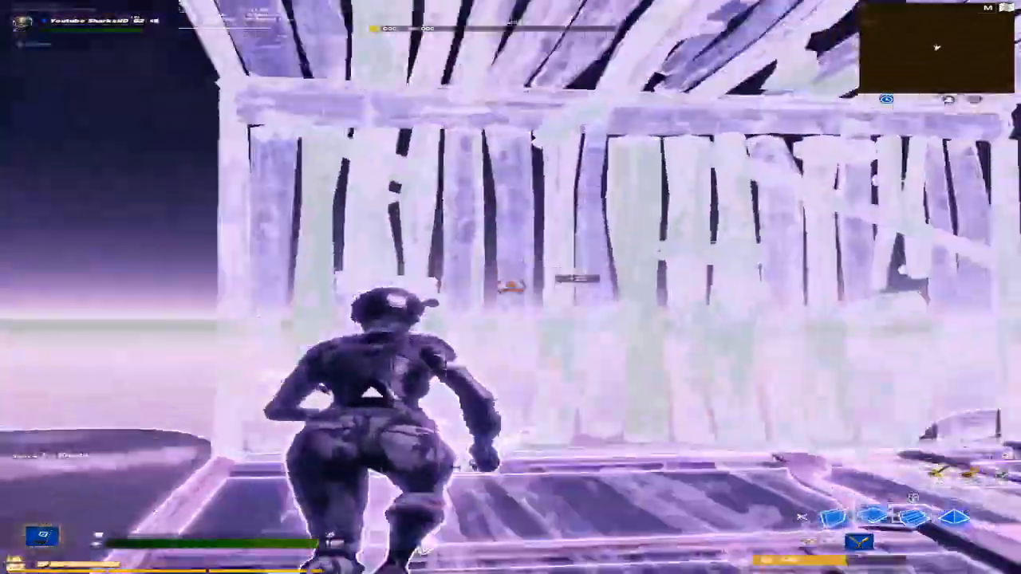